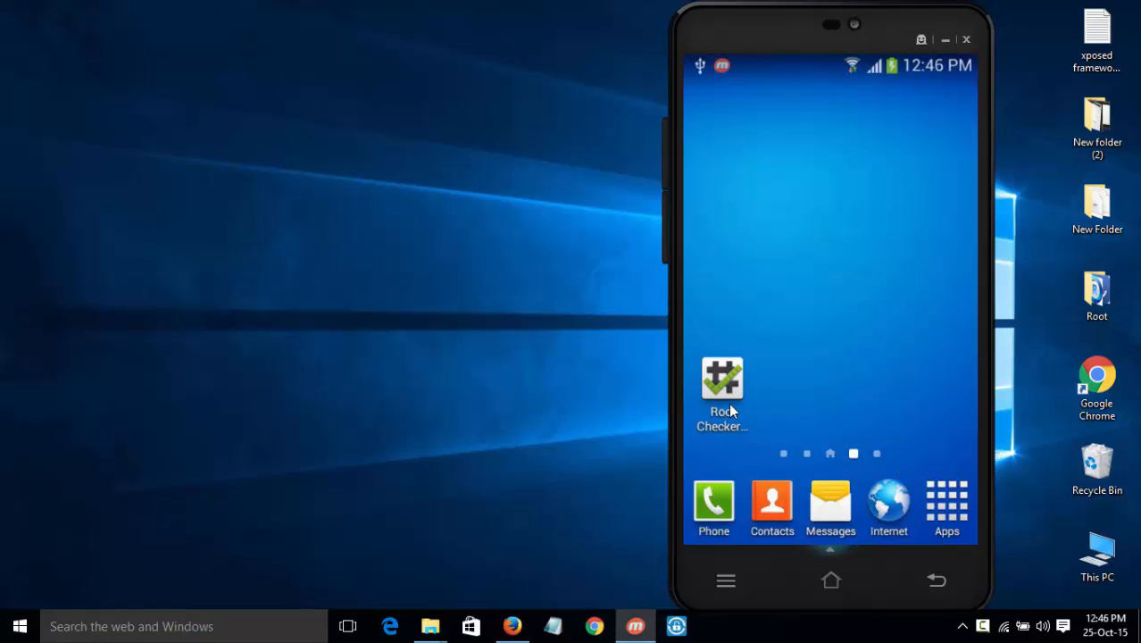
Step: Run Root Checker's root check, which reports root is not properly installed, then return home
left_click(722, 380)
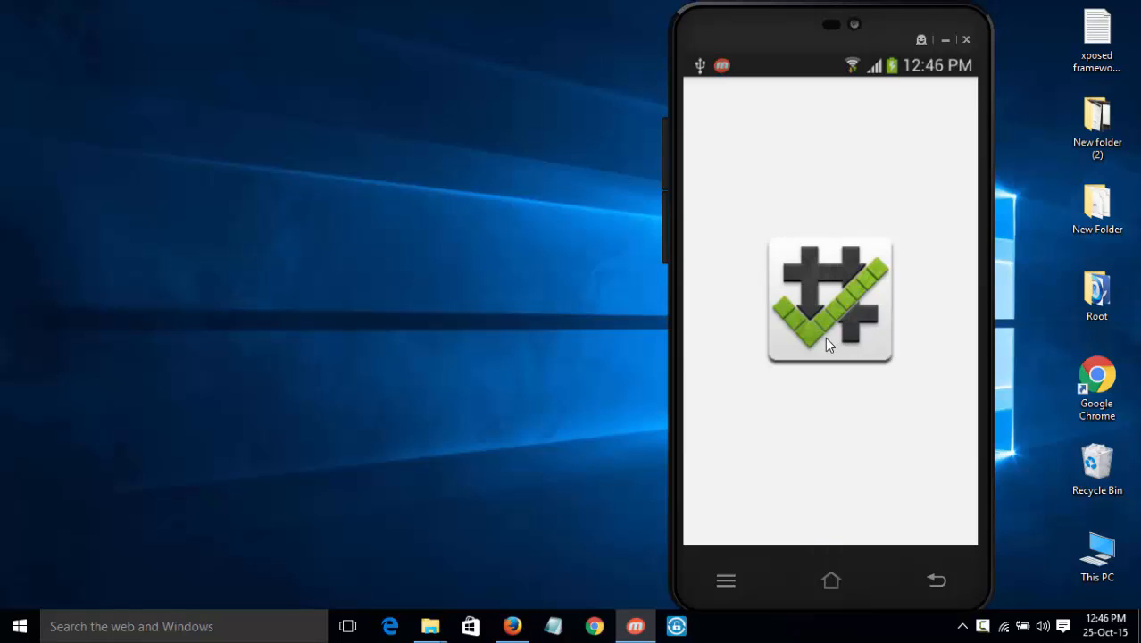
left_click(830, 299)
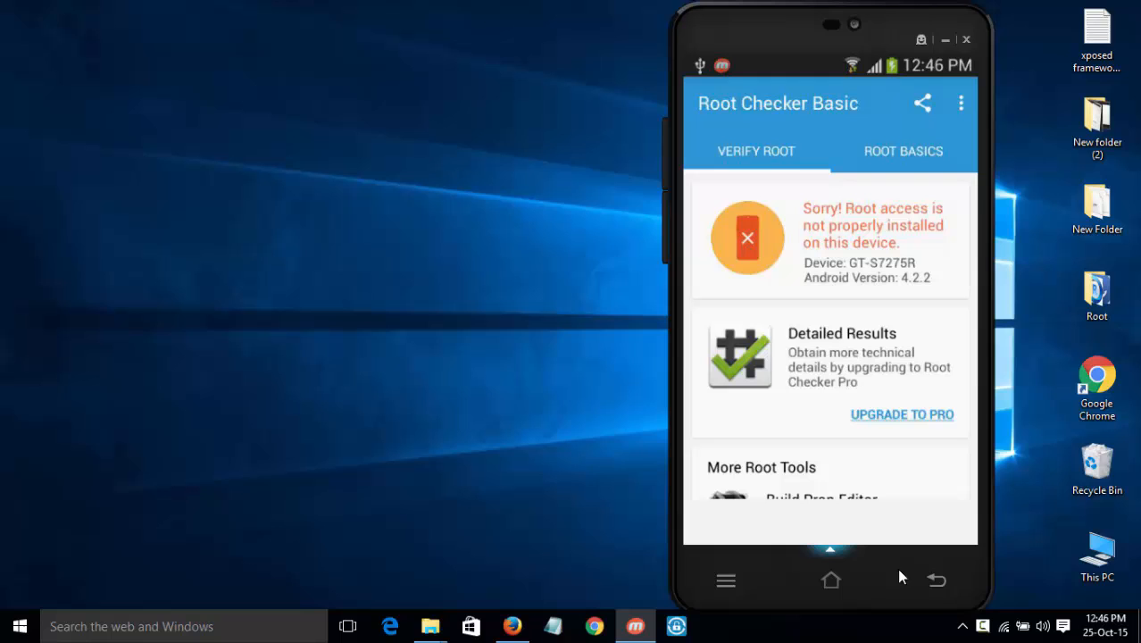
left_click(726, 581)
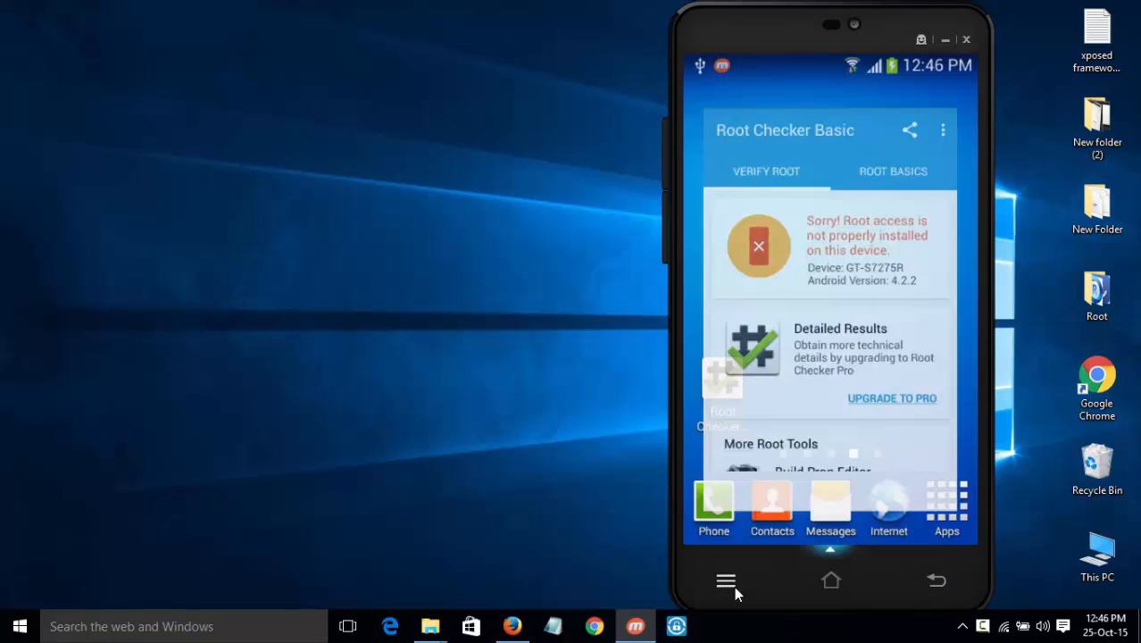
Step: Go to the phone's Settings > More > About device page
left_click(725, 581)
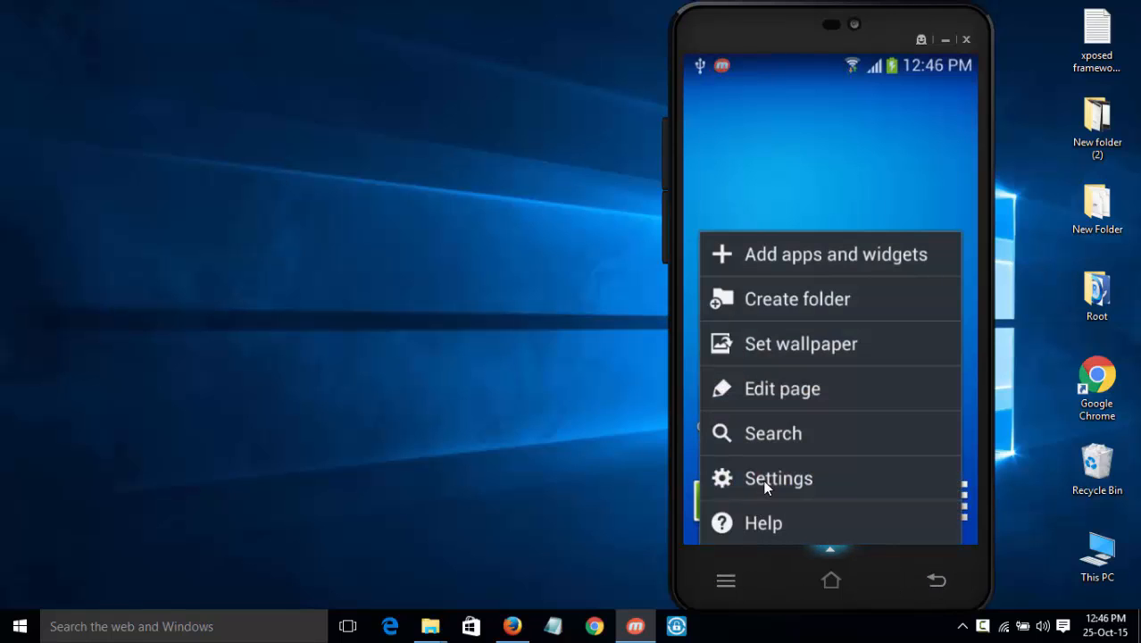
left_click(778, 478)
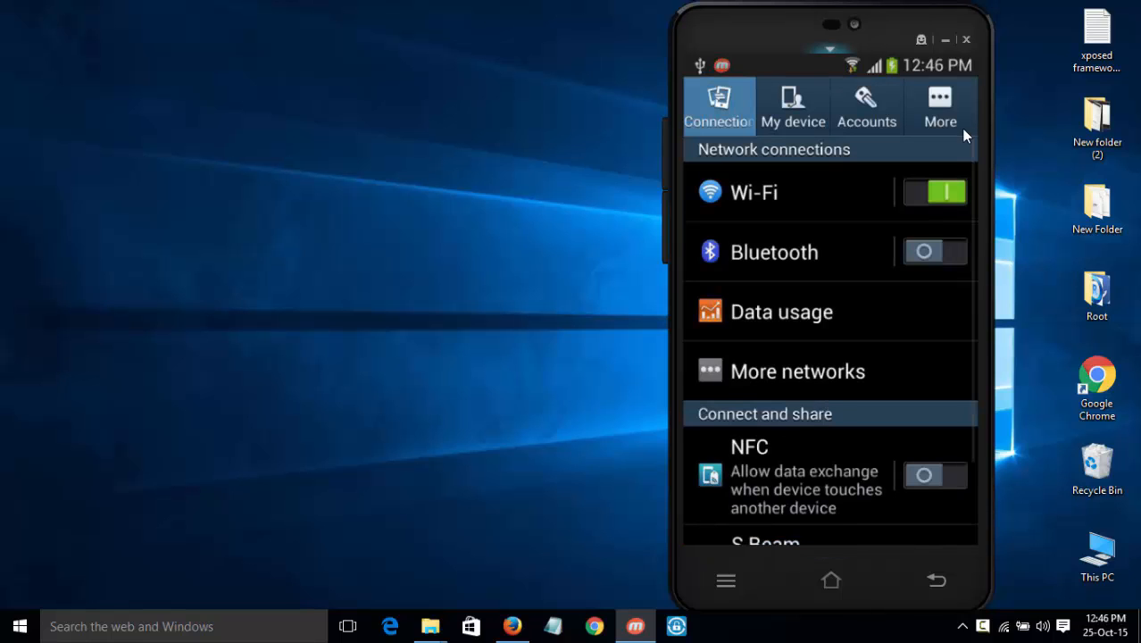
left_click(939, 105)
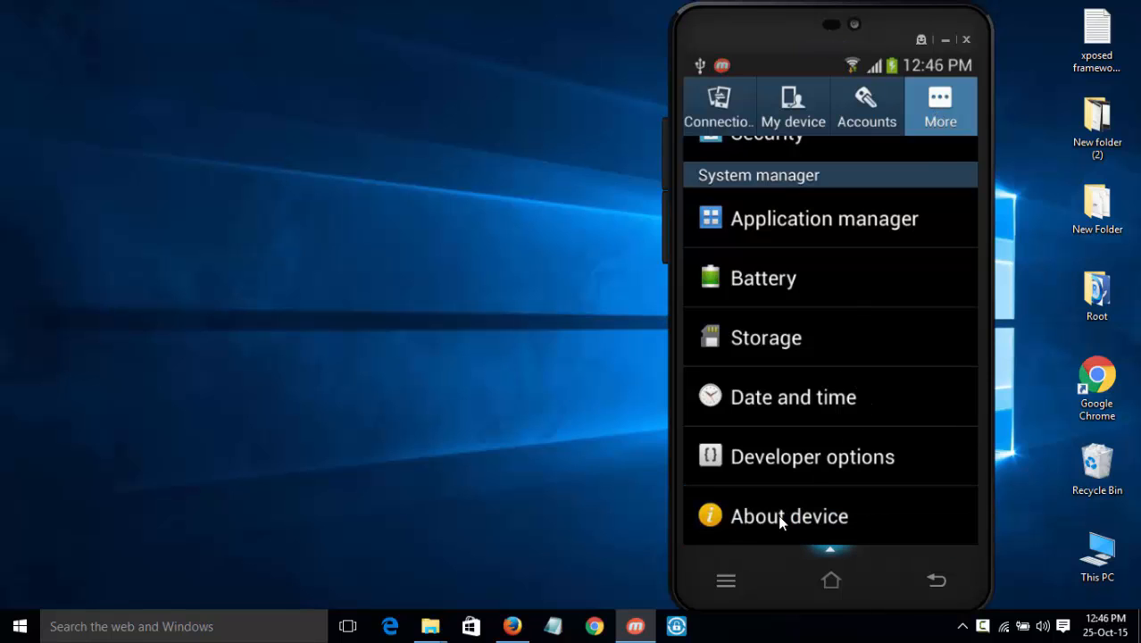
left_click(789, 516)
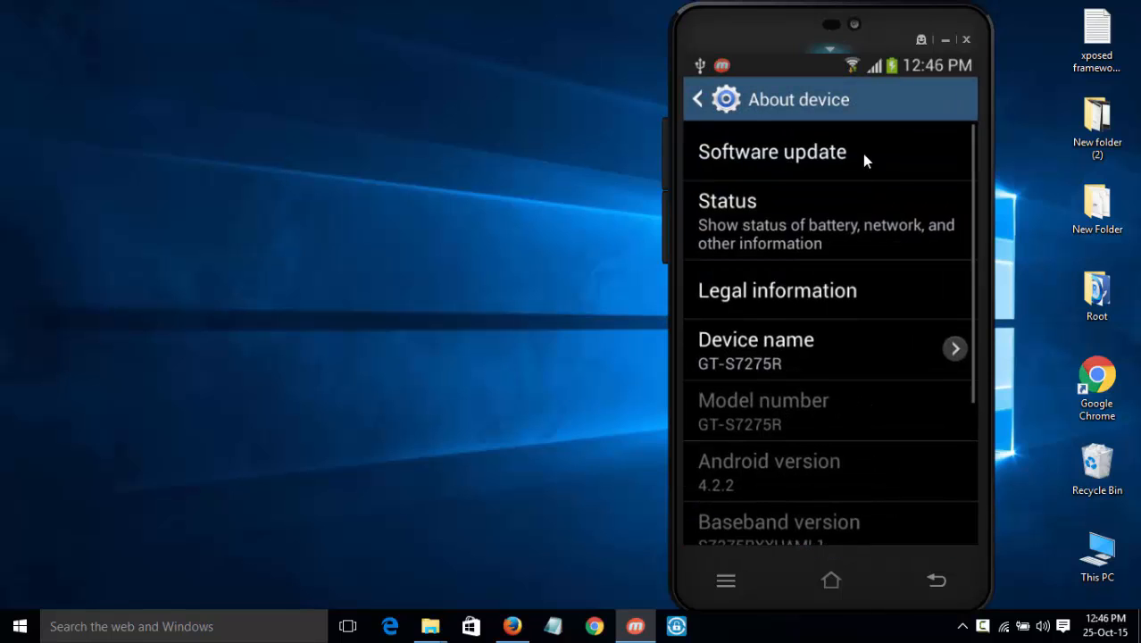
Step: Enable Developer options via Build number, confirm USB debugging is checked, and return to settings
scroll("down", 3)
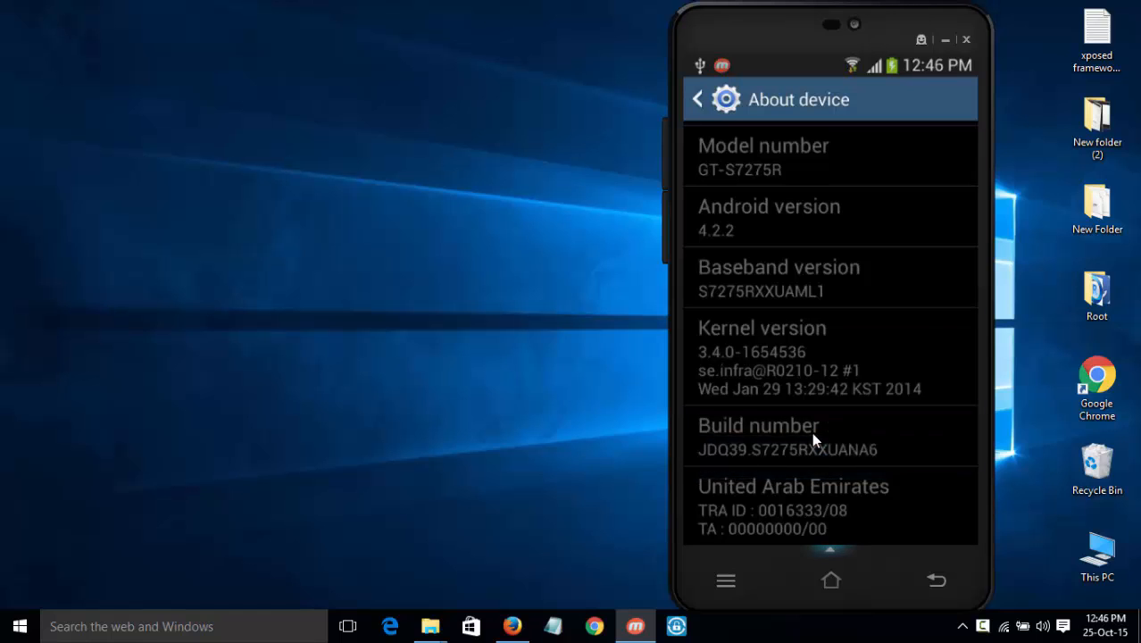
left_click(759, 437)
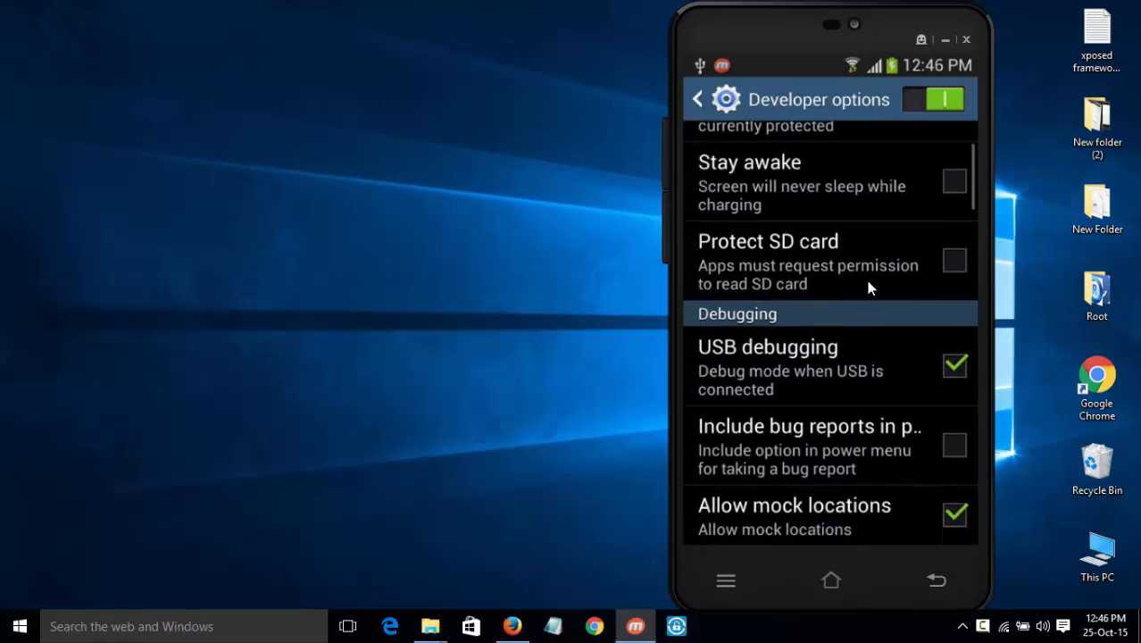
scroll("down", 3)
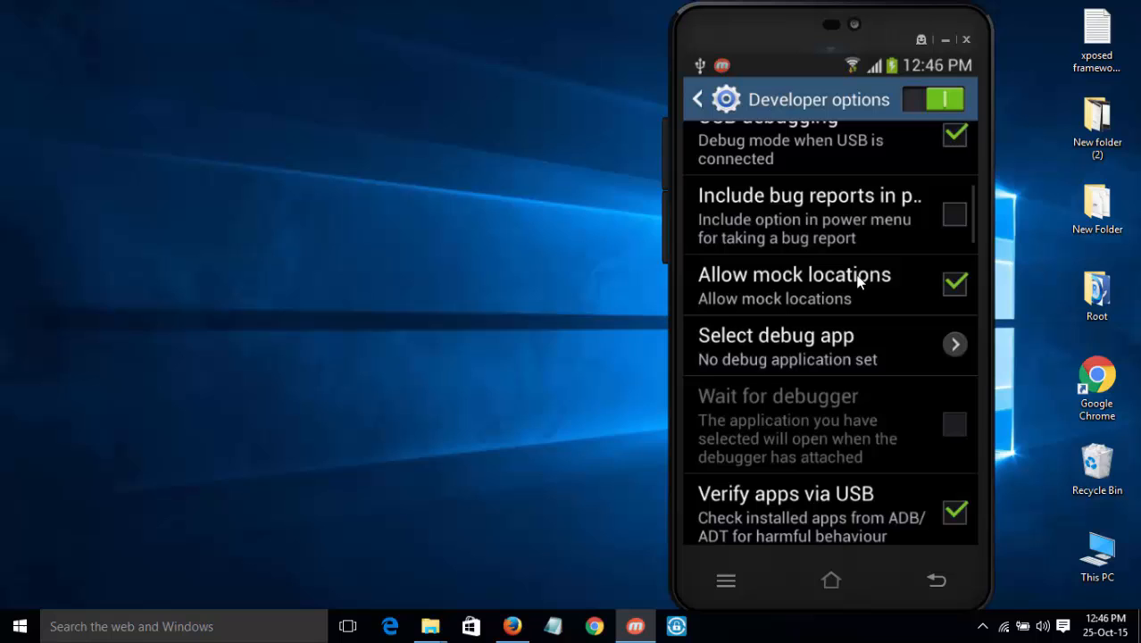
left_click(936, 581)
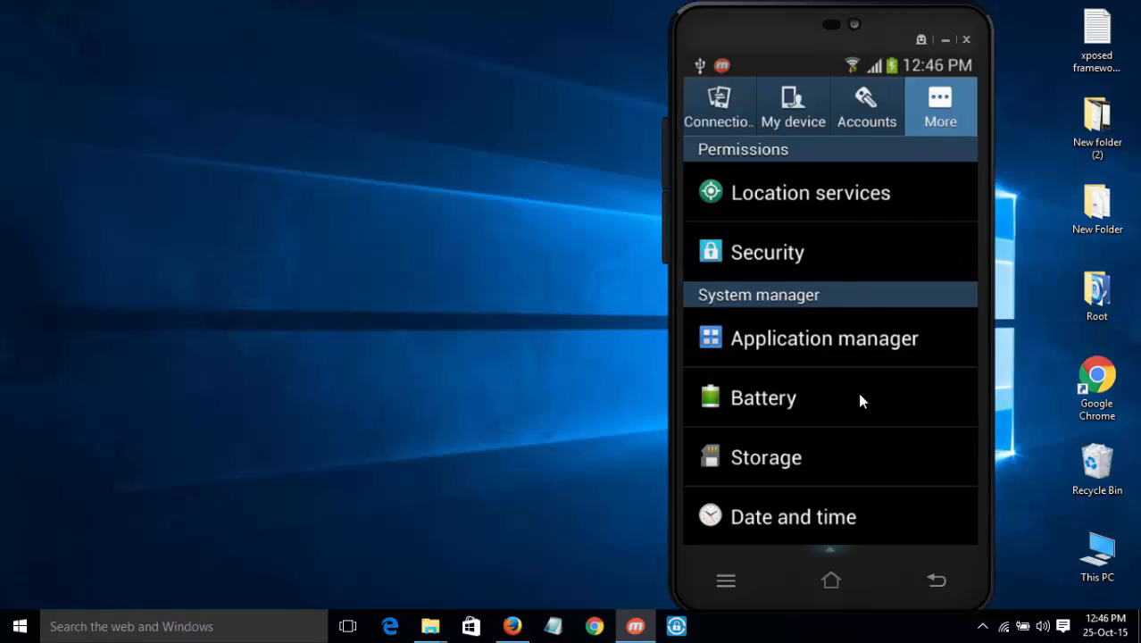
Step: Confirm Unknown sources is checked under Security, then go back to the home screen
left_click(767, 252)
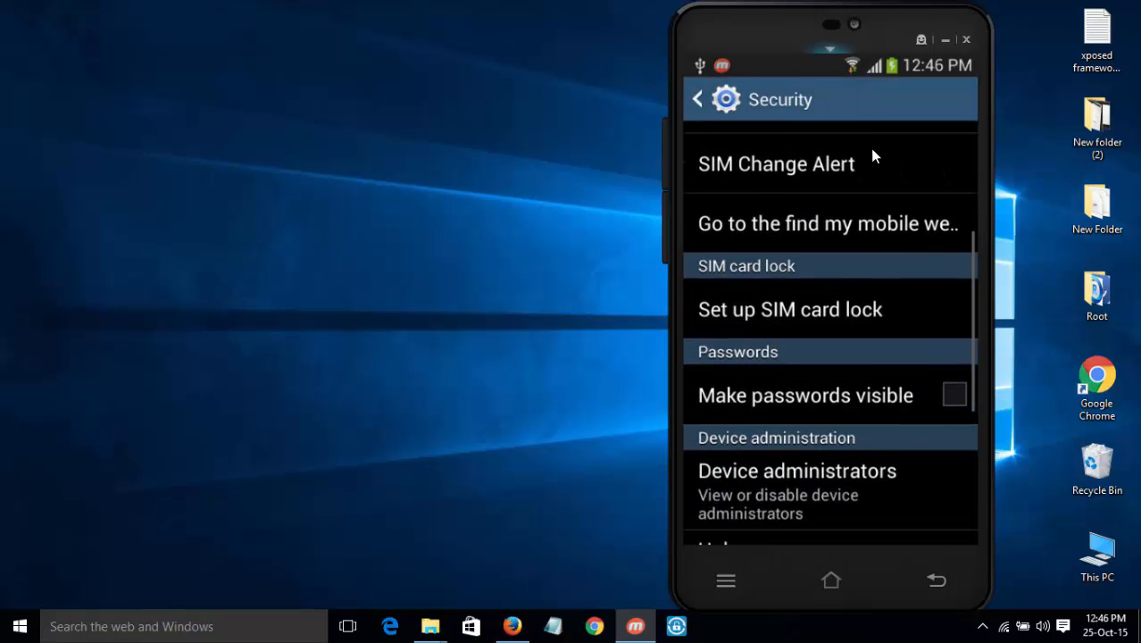
scroll("down", 3)
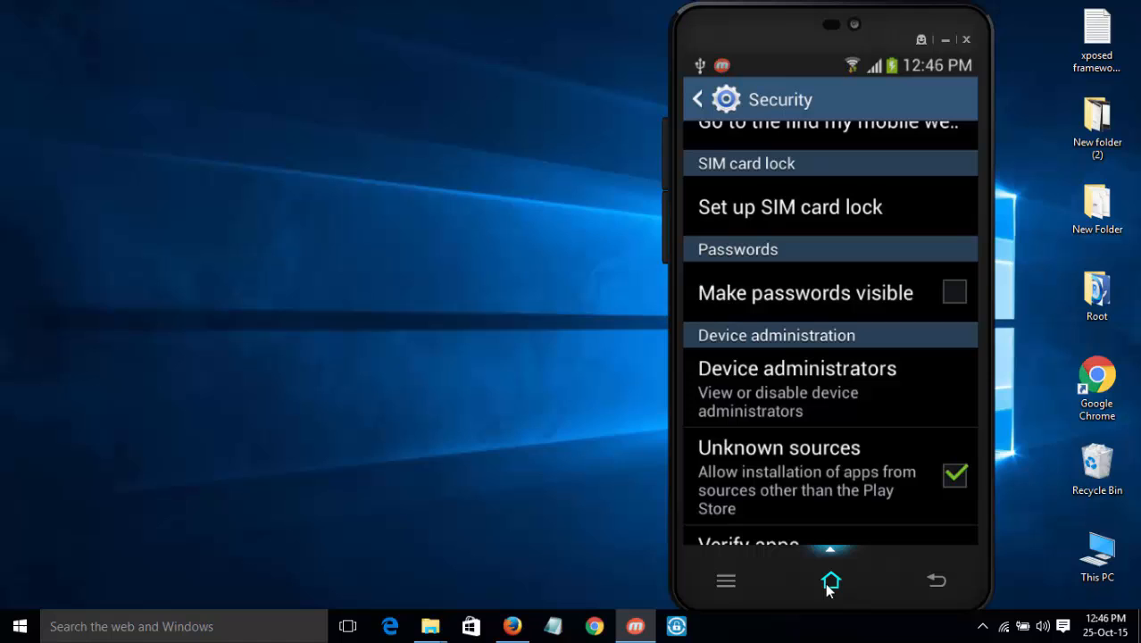
left_click(831, 581)
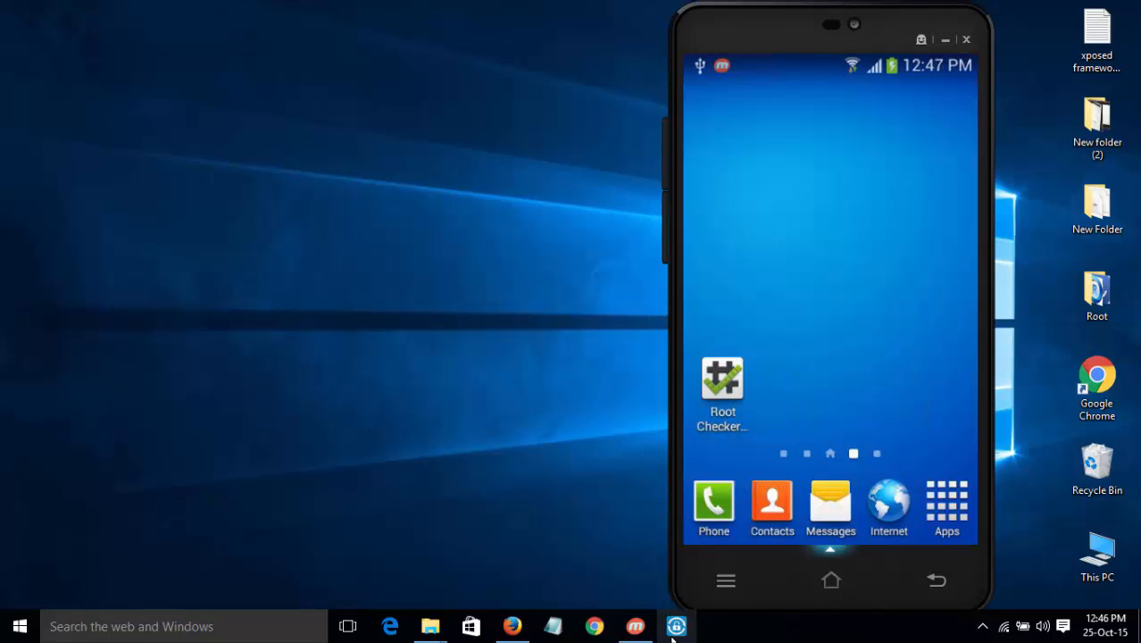
mouse_move(676, 626)
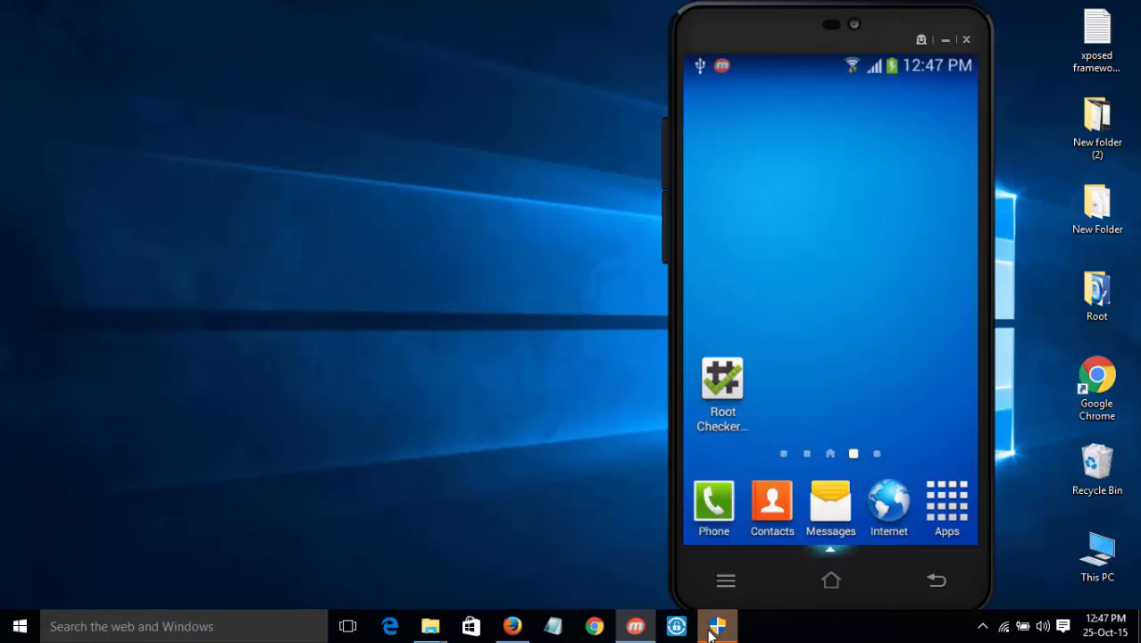
Step: Launch Kingo ROOT on the PC and approve the administrator prompt
left_click(717, 625)
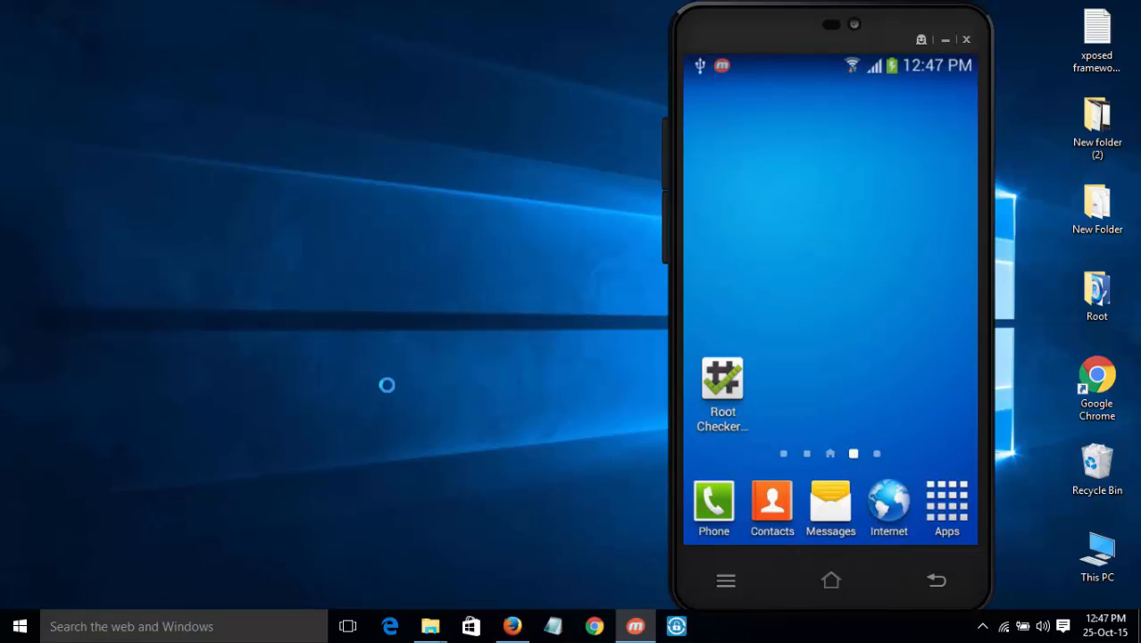
left_click(676, 625)
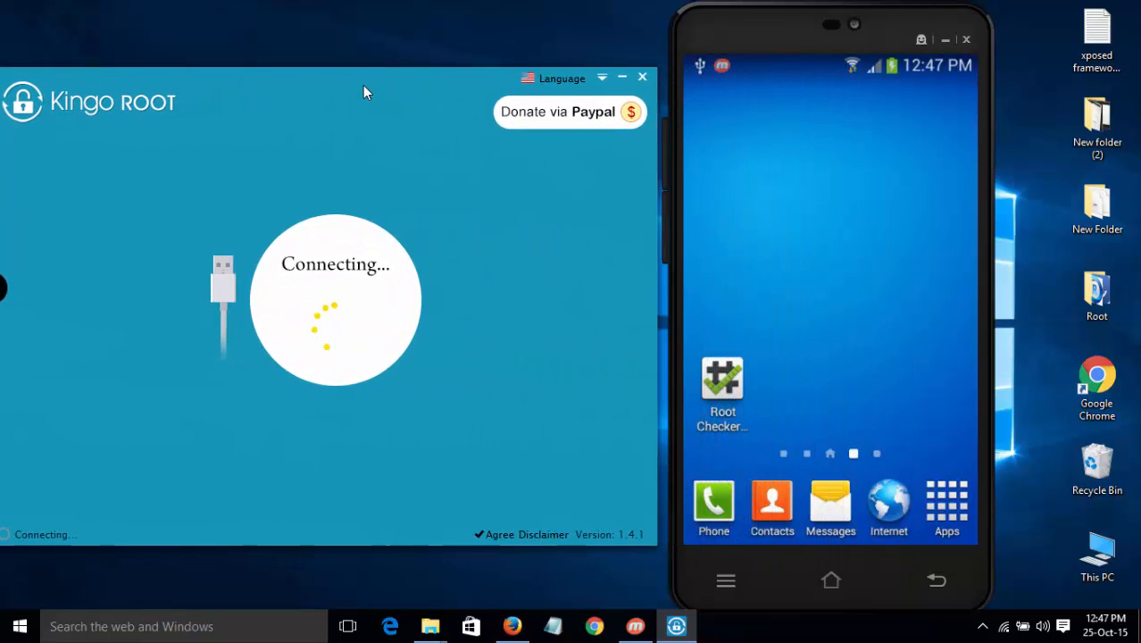
mouse_move(552, 242)
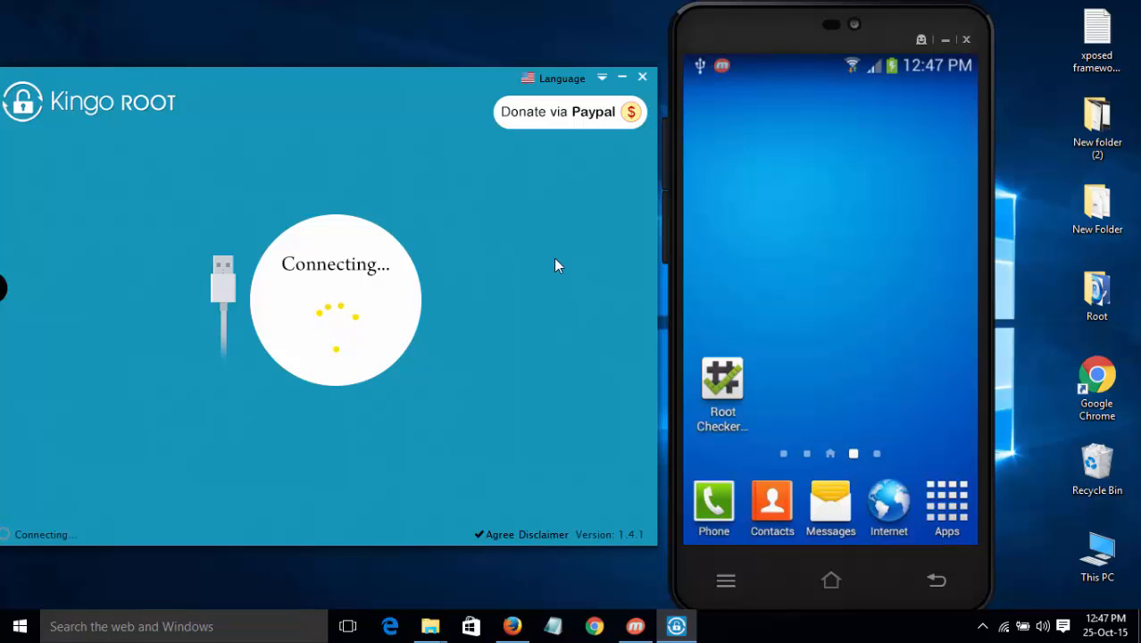
mouse_move(572, 272)
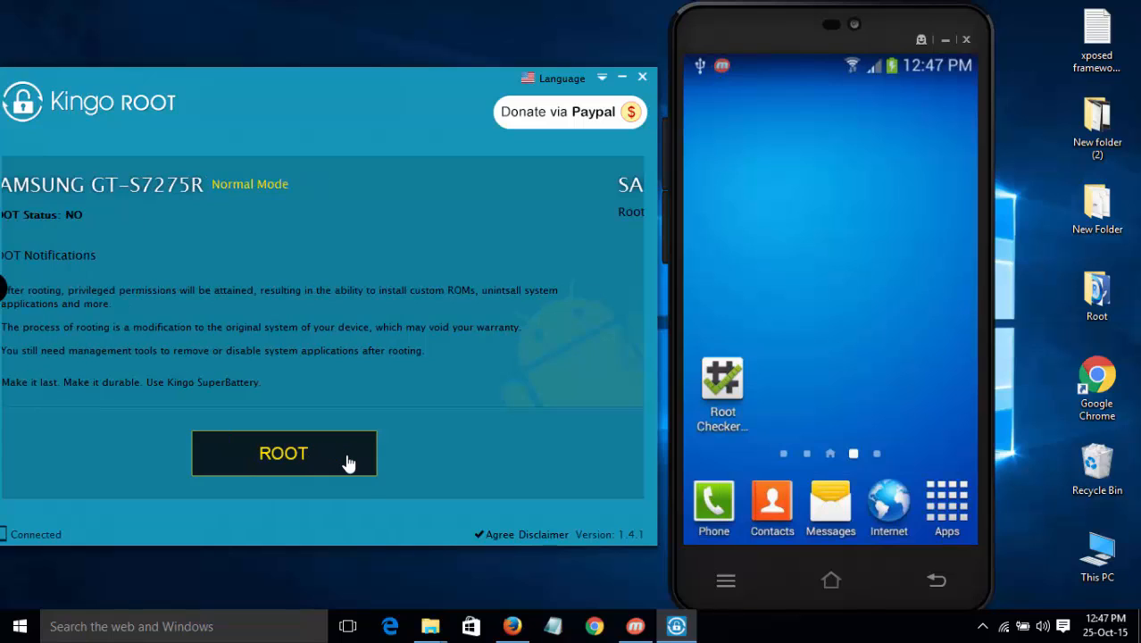
Step: Start rooting the GT-S7275R and wait for ROOT Succeeded
left_click(284, 452)
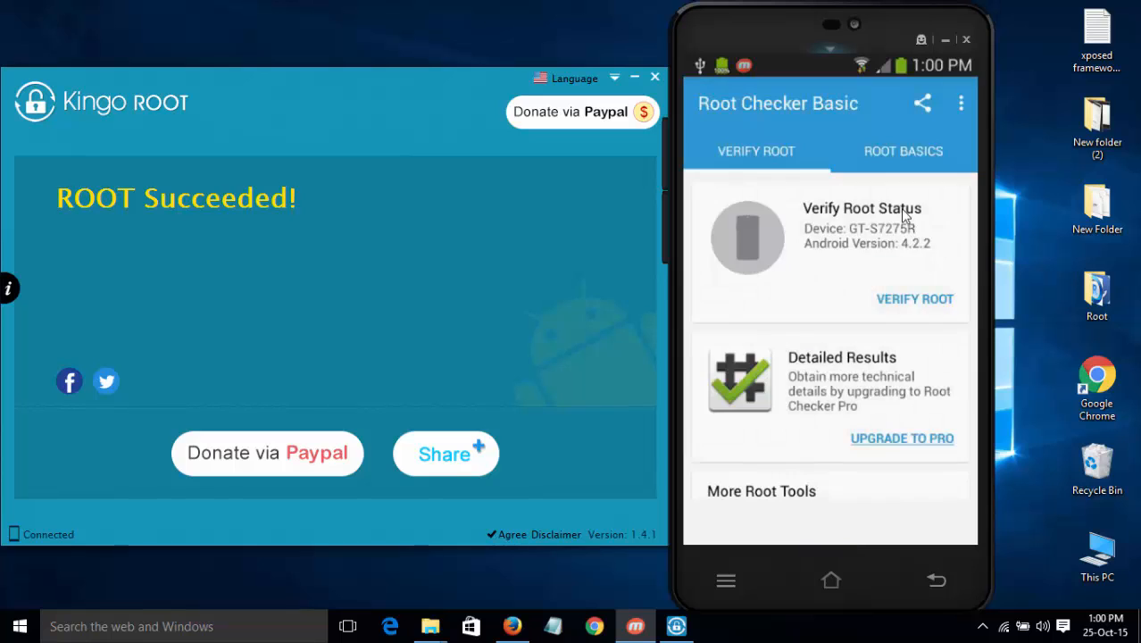
Step: Verify root access in Root Checker, then briefly open the Kingo ROOT app
left_click(914, 300)
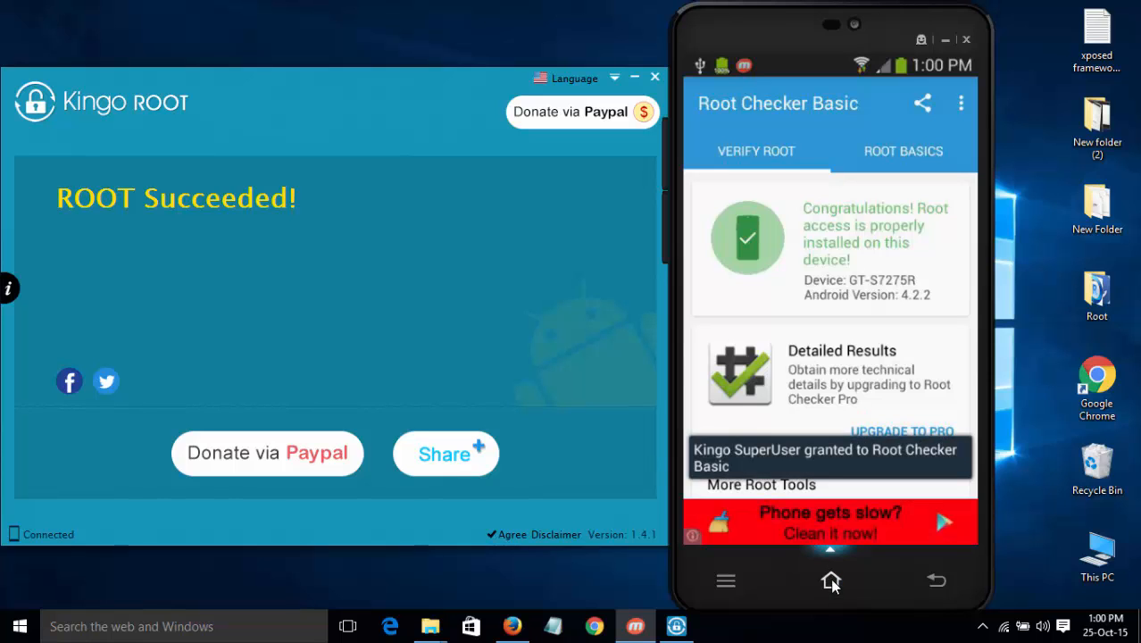
left_click(831, 580)
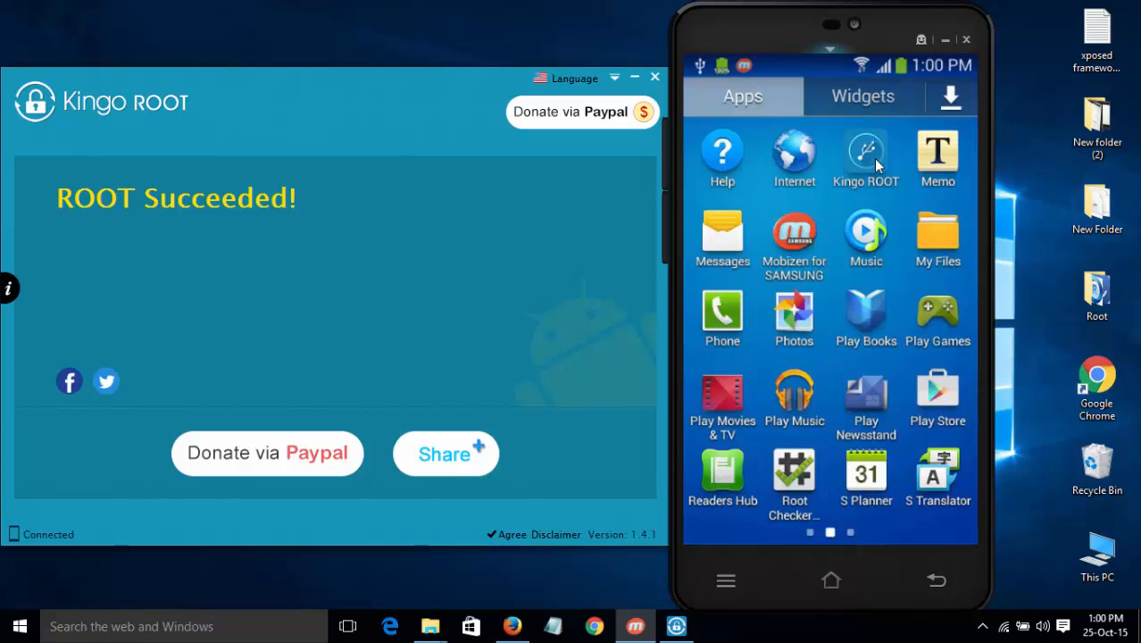
left_click(865, 152)
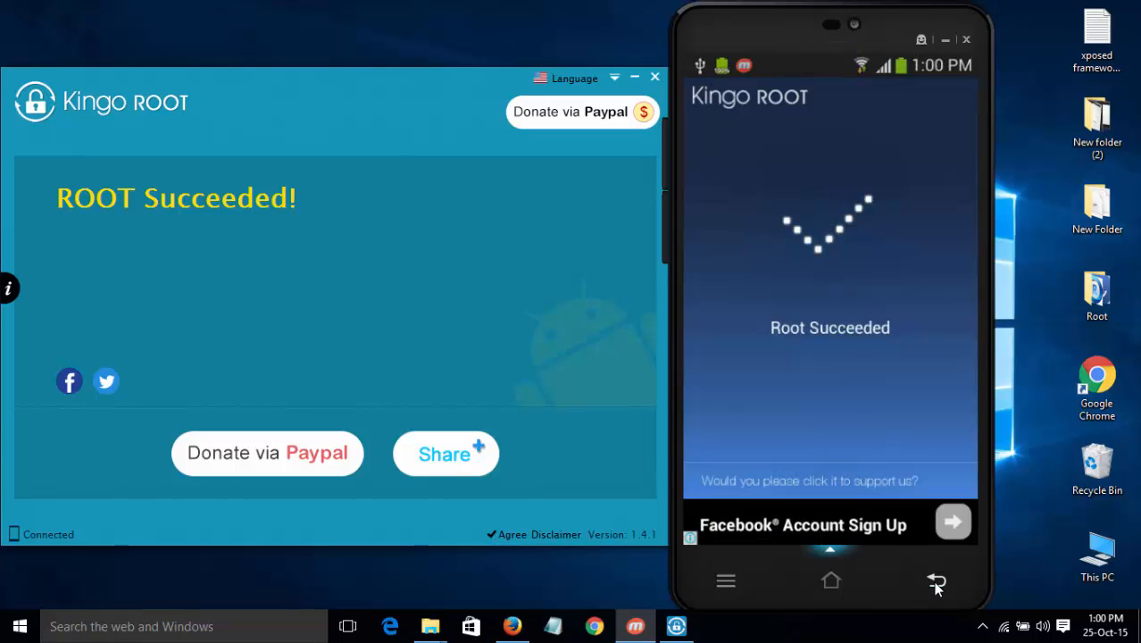
left_click(937, 581)
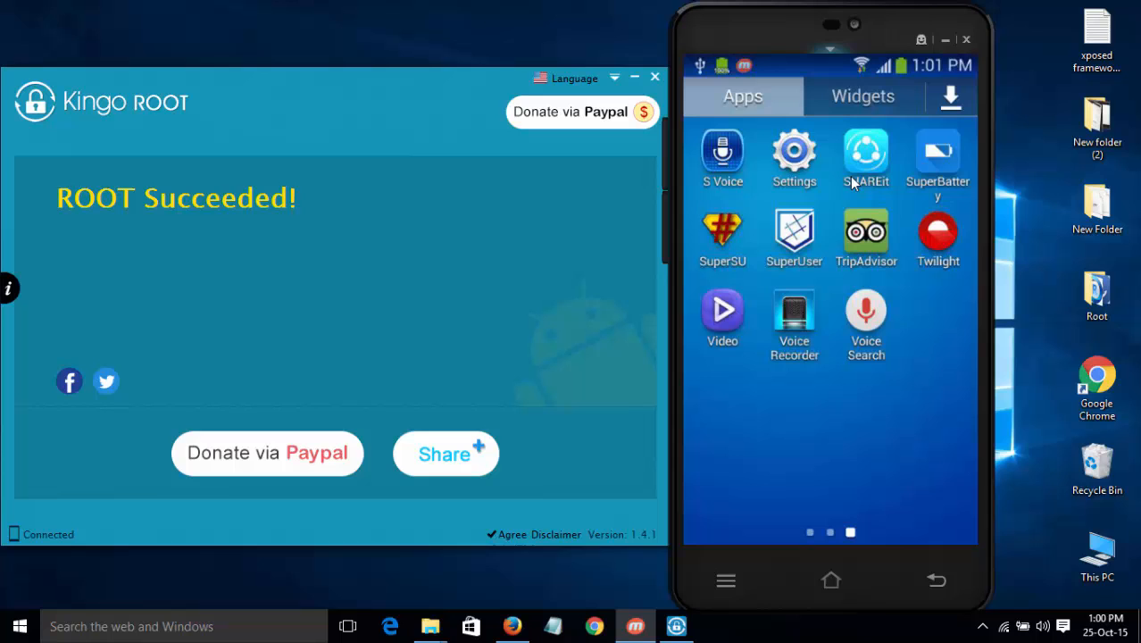
Step: Browse the app pages to find SuperSU and SuperUser, then return home
left_click(937, 156)
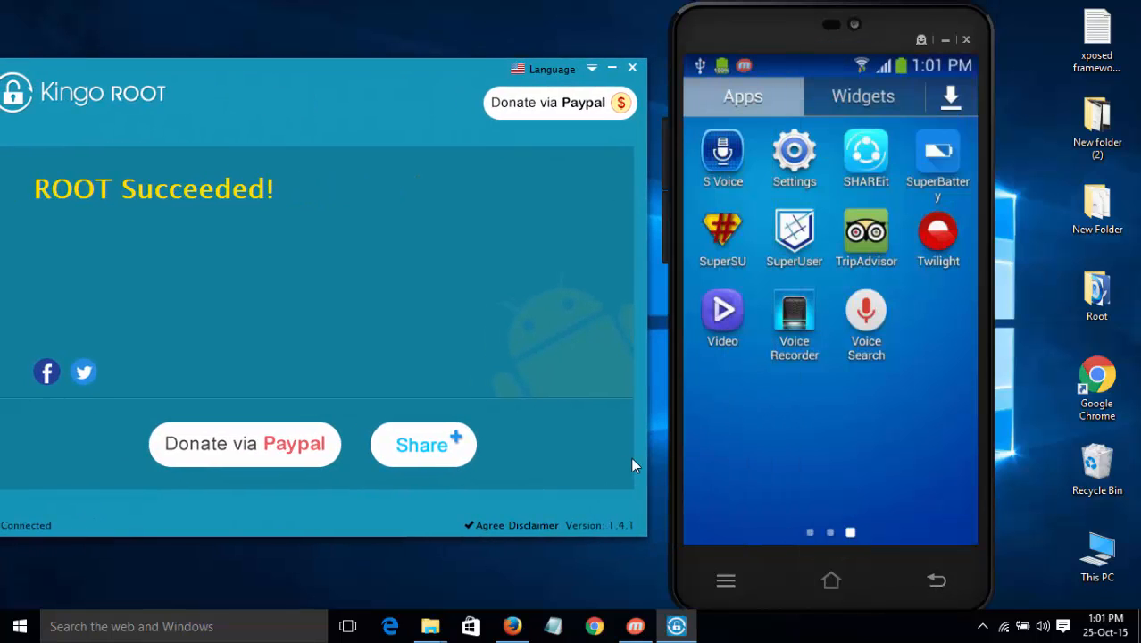
scroll("left", 3)
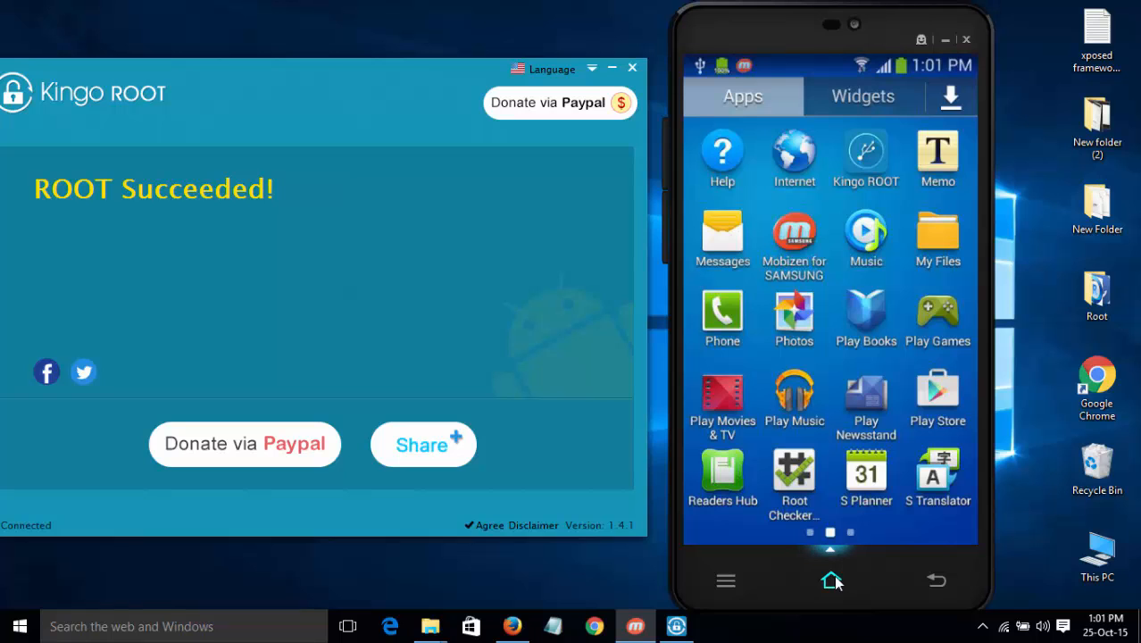
left_click(831, 580)
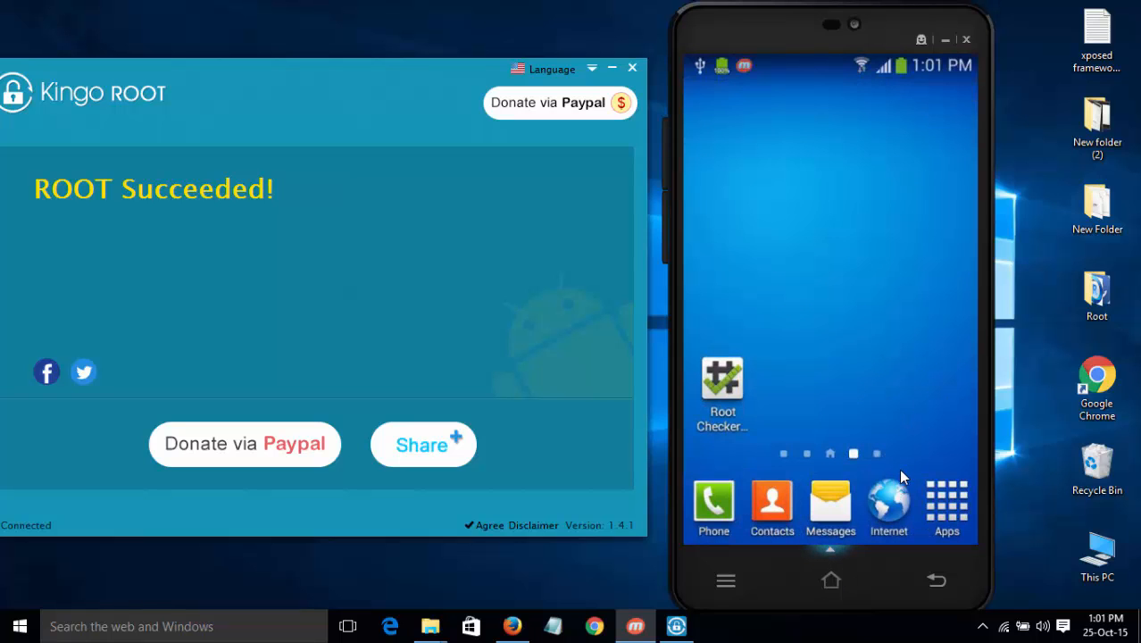